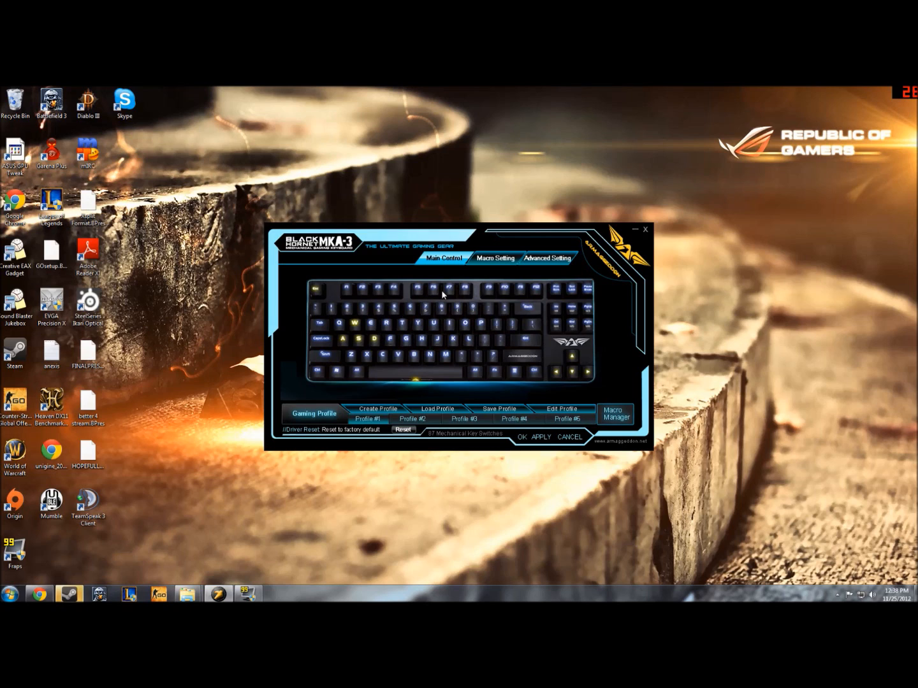
mouse_move(207, 395)
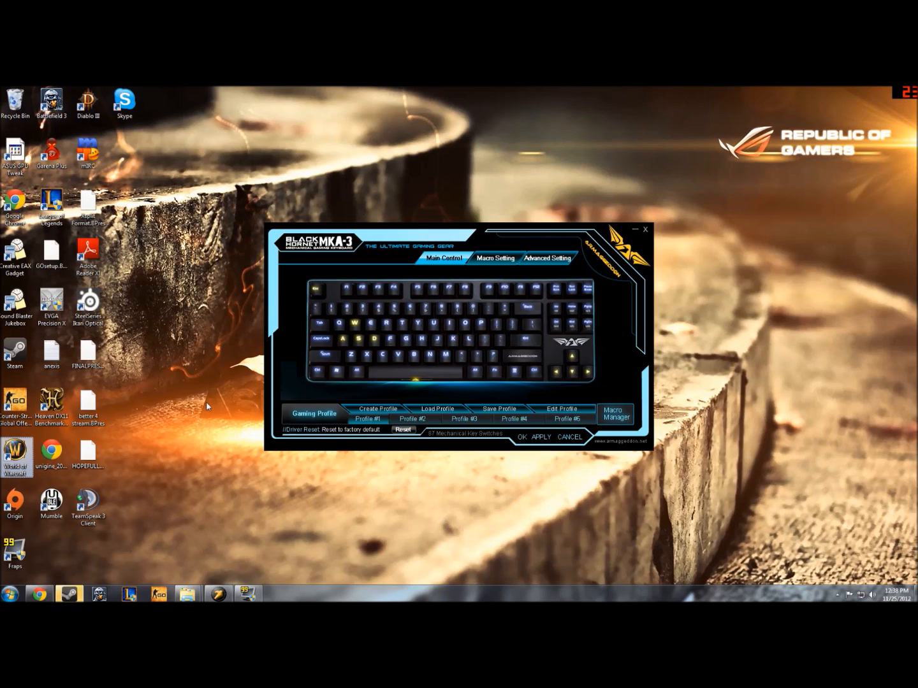
mouse_move(203, 417)
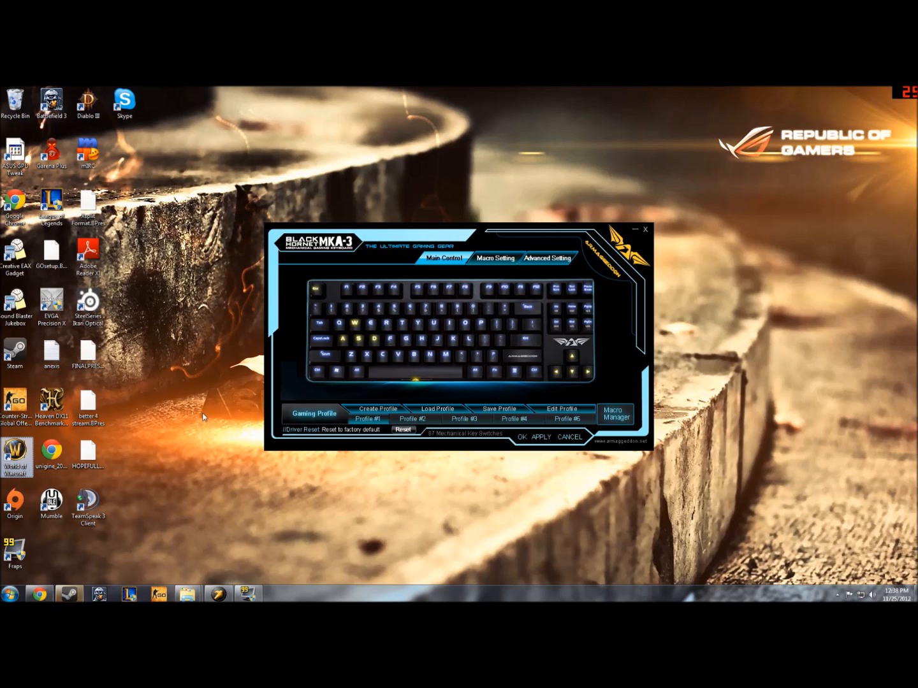
mouse_move(209, 370)
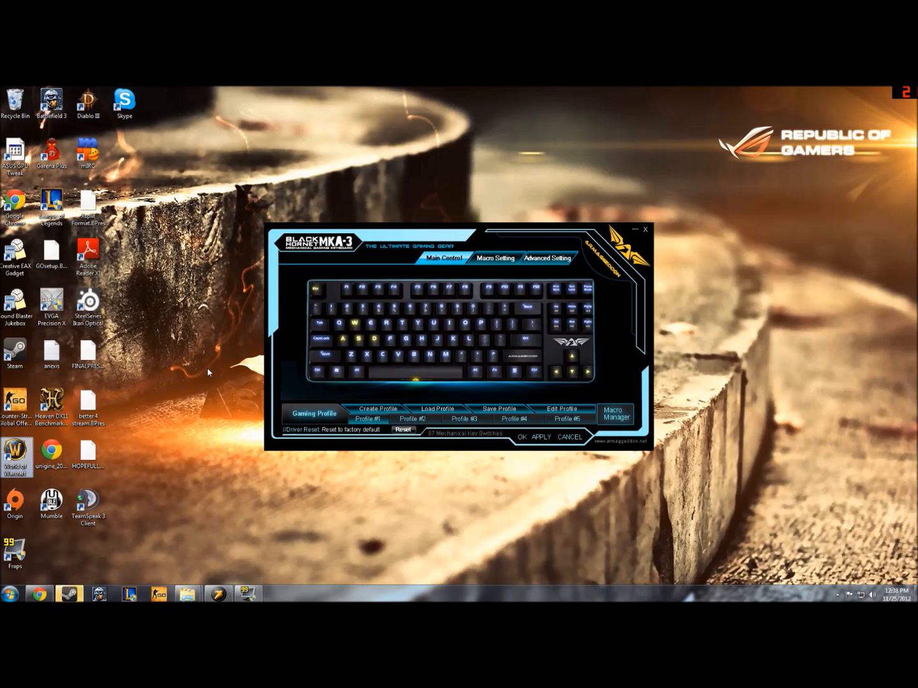
mouse_move(377, 311)
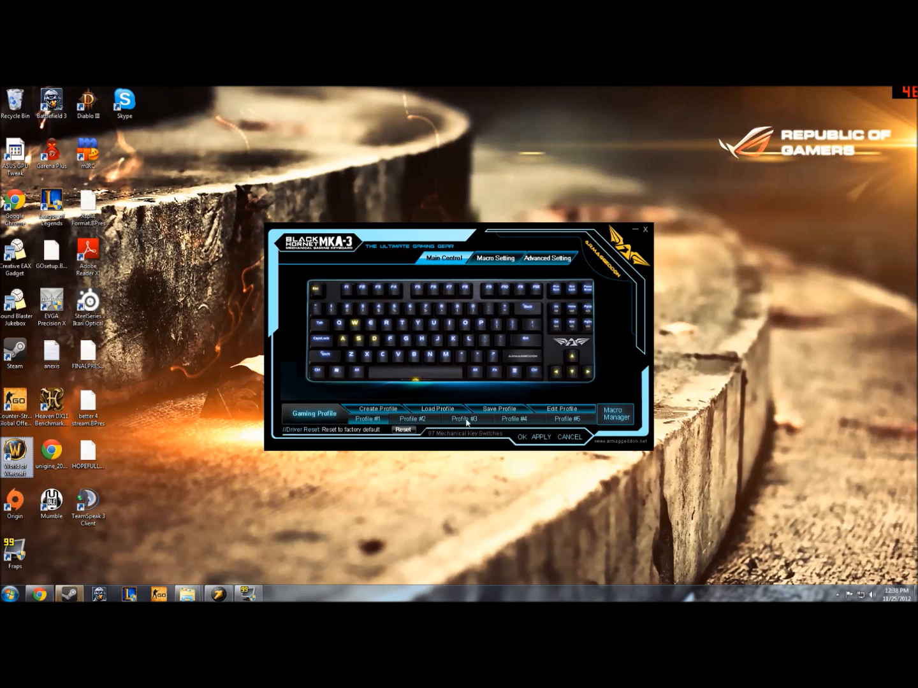
mouse_move(640, 406)
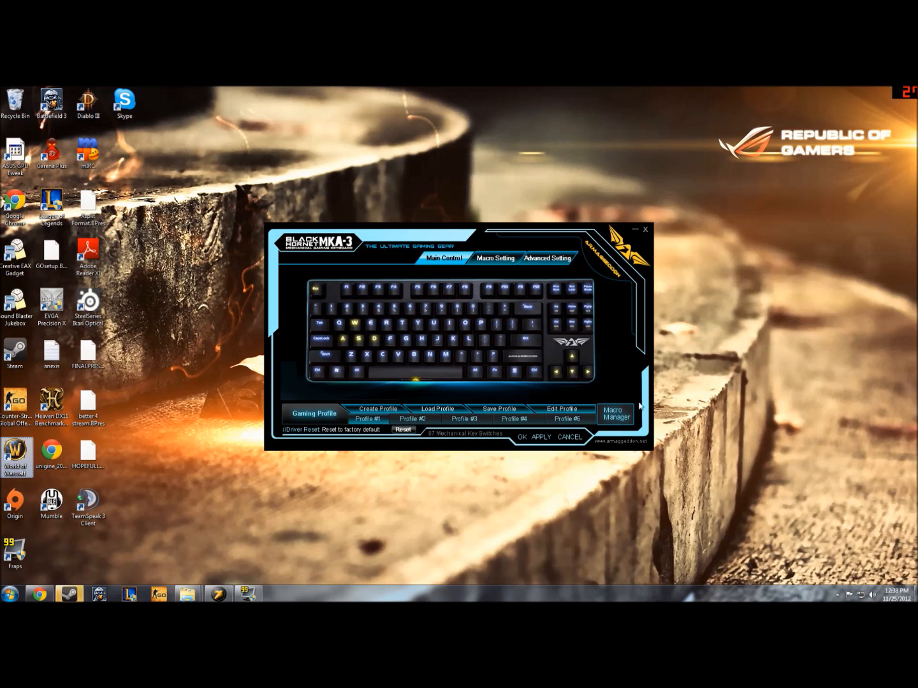
Select the Insert macro key on the Macro Setting tab and open Macro Manager to assign it
left_click(614, 415)
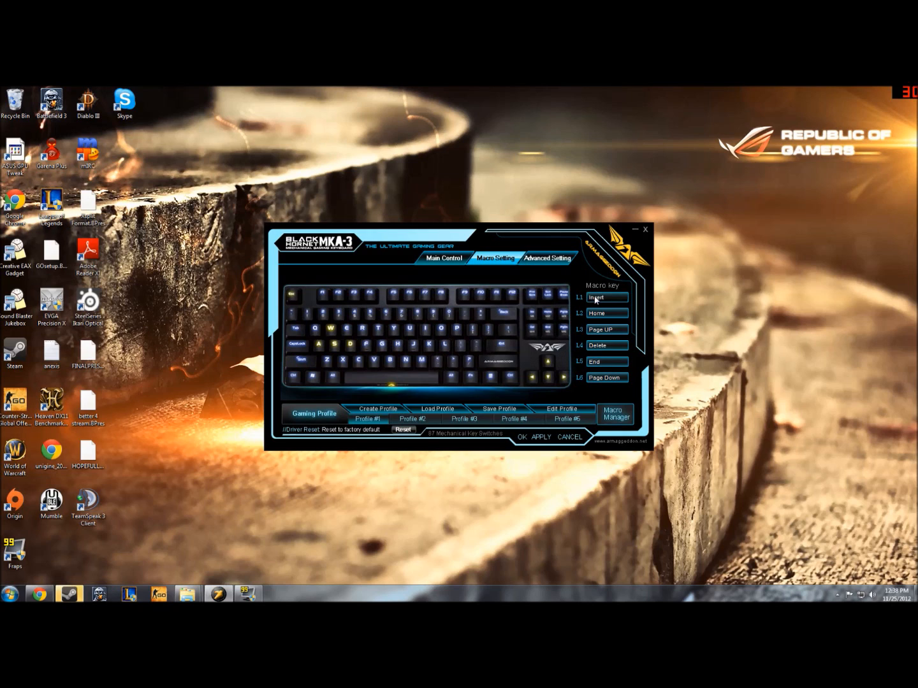
left_click(606, 297)
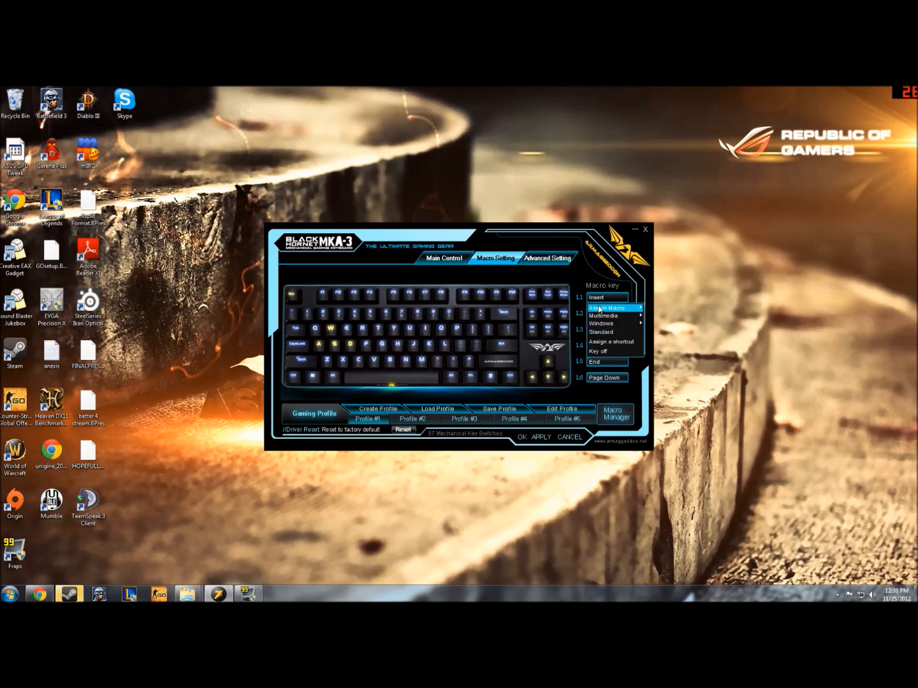
mouse_move(606, 308)
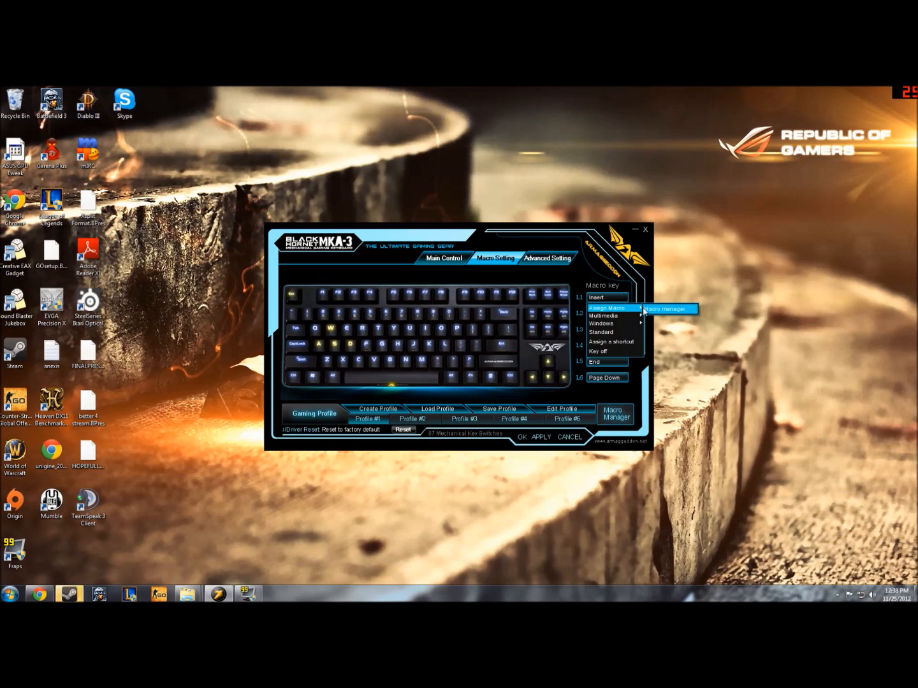
left_click(659, 308)
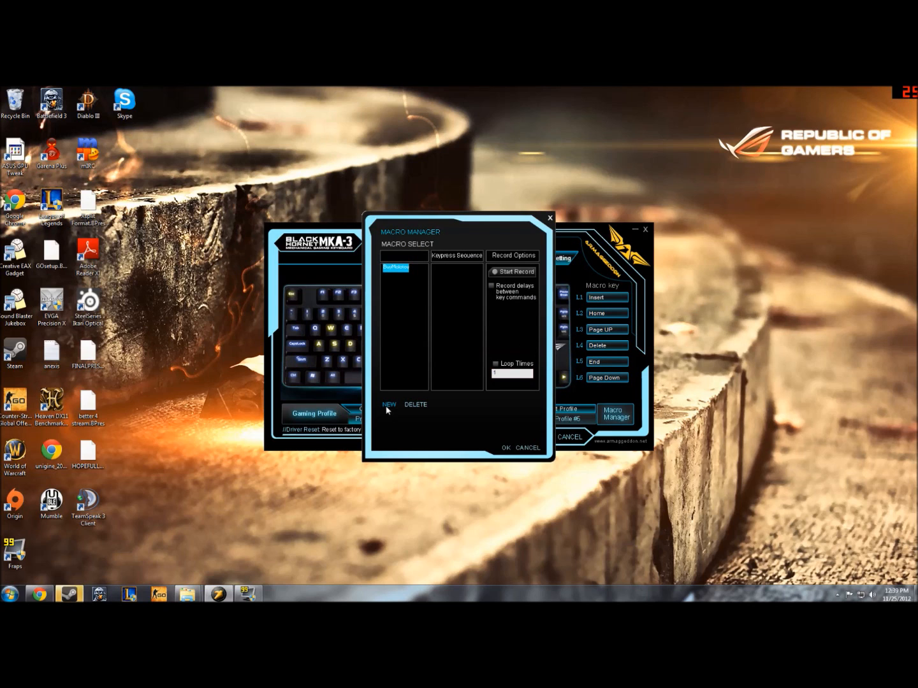
mouse_move(497, 349)
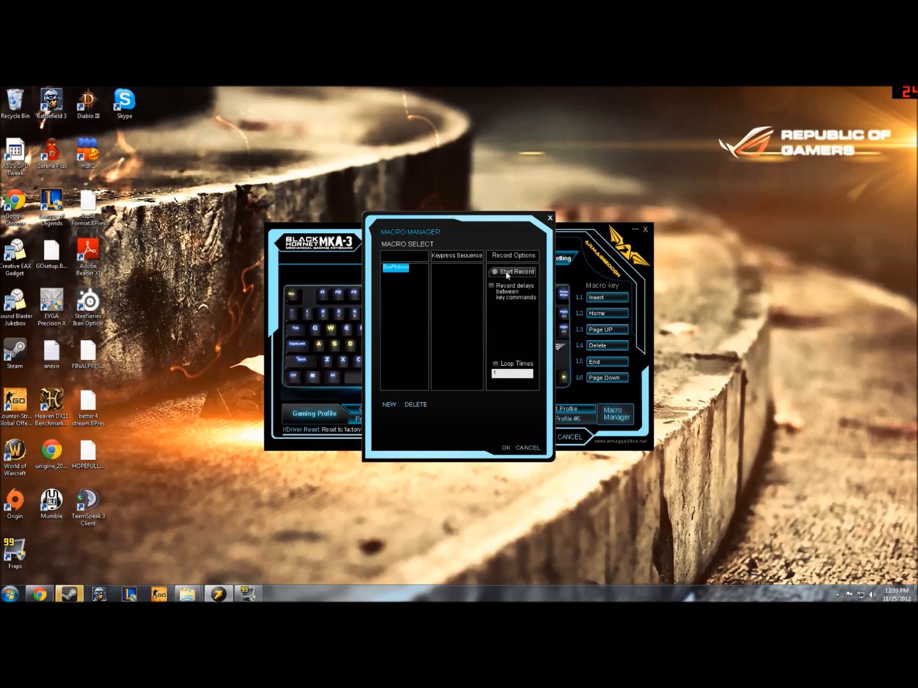
Start recording keystrokes for a new blank macro in Macro Manager
left_click(512, 272)
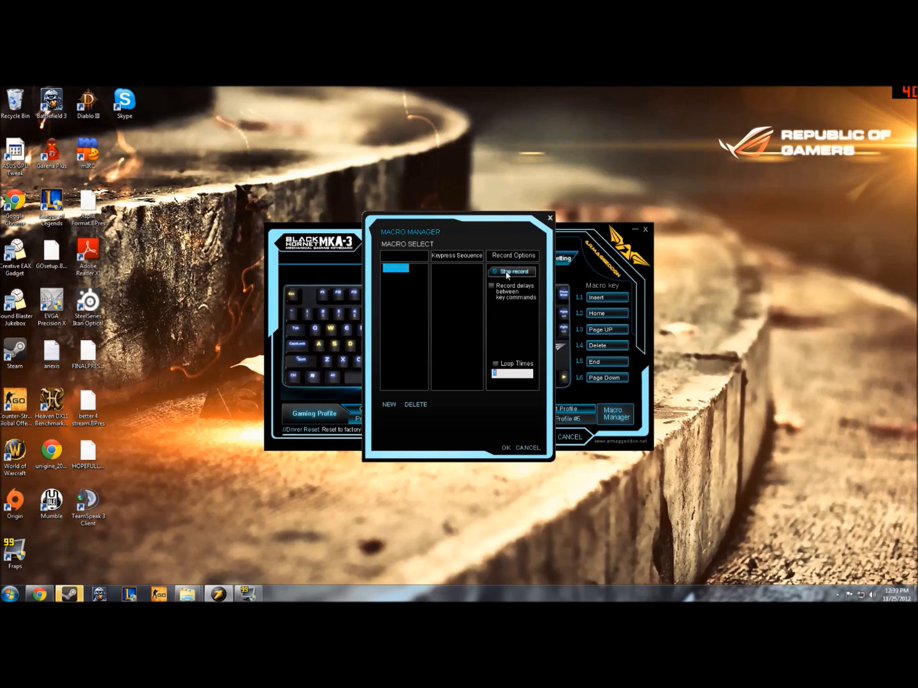
left_click(513, 271)
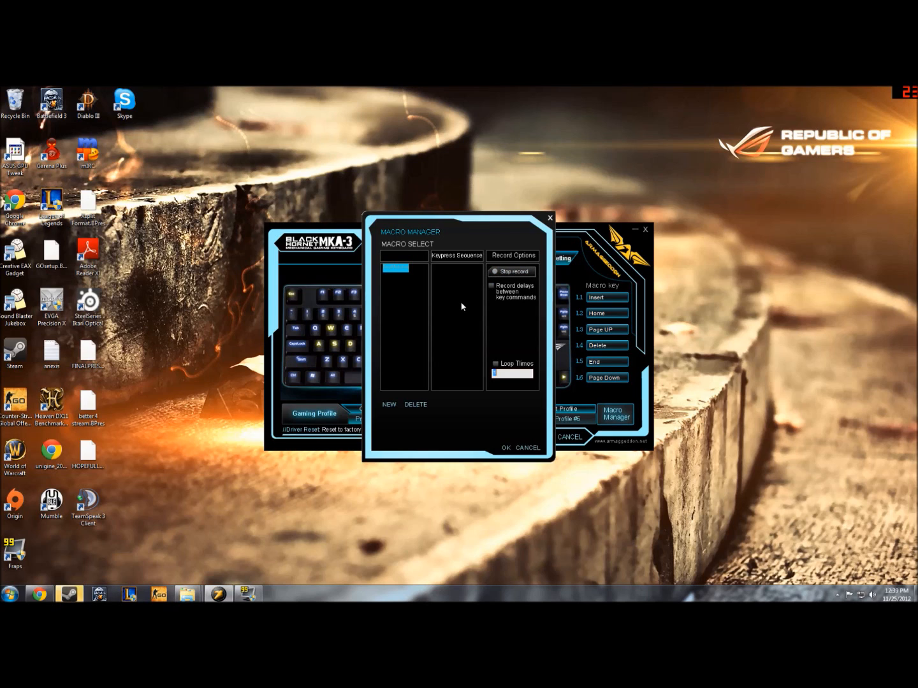